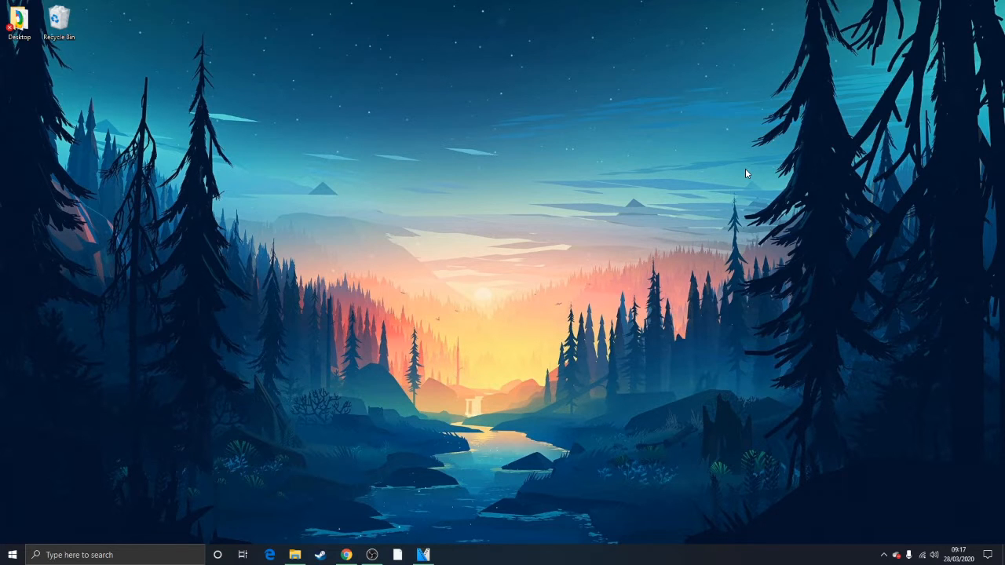
mouse_move(349, 556)
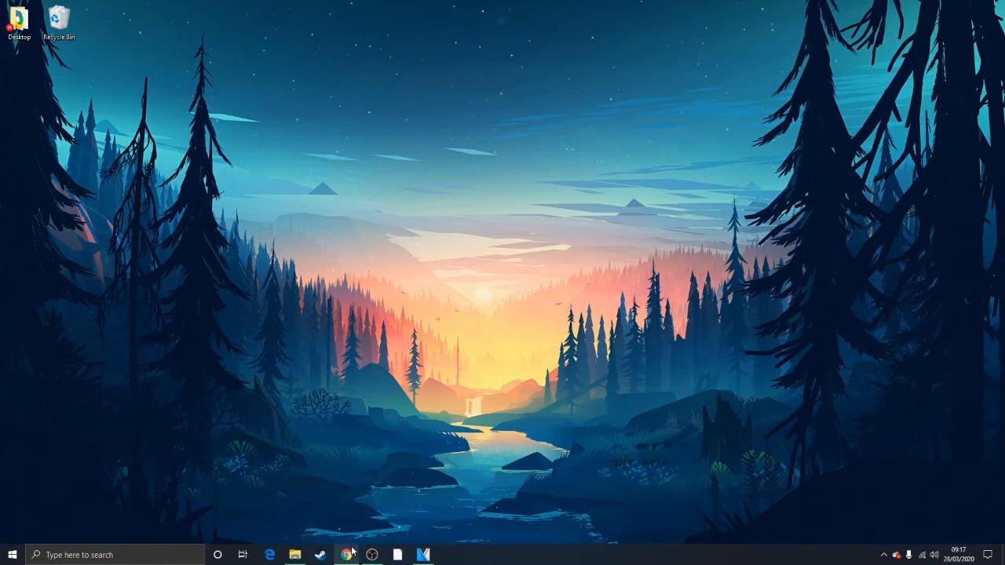
- Switch to the browser showing the FMScout CM 01/02 free download page
left_click(347, 555)
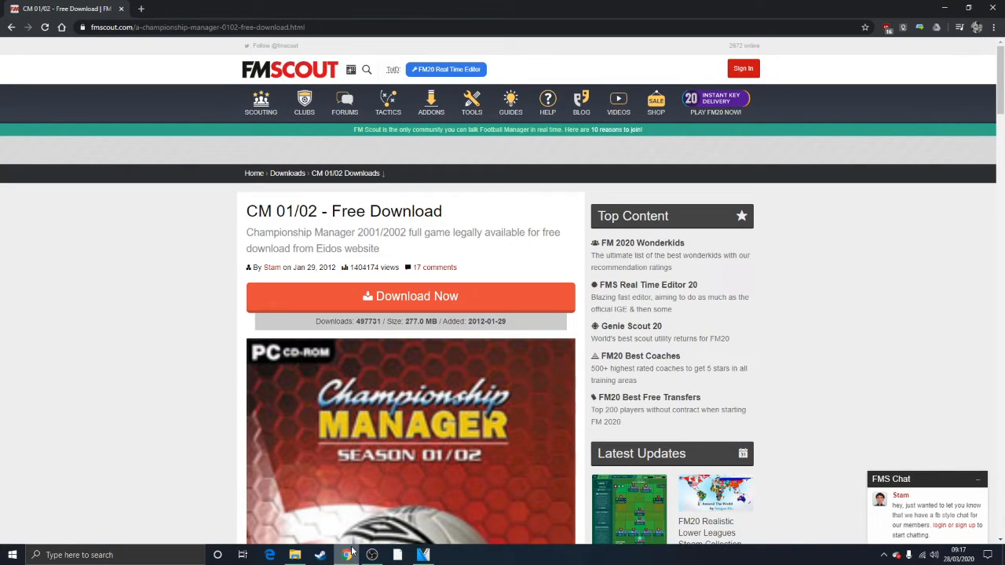
mouse_move(371, 463)
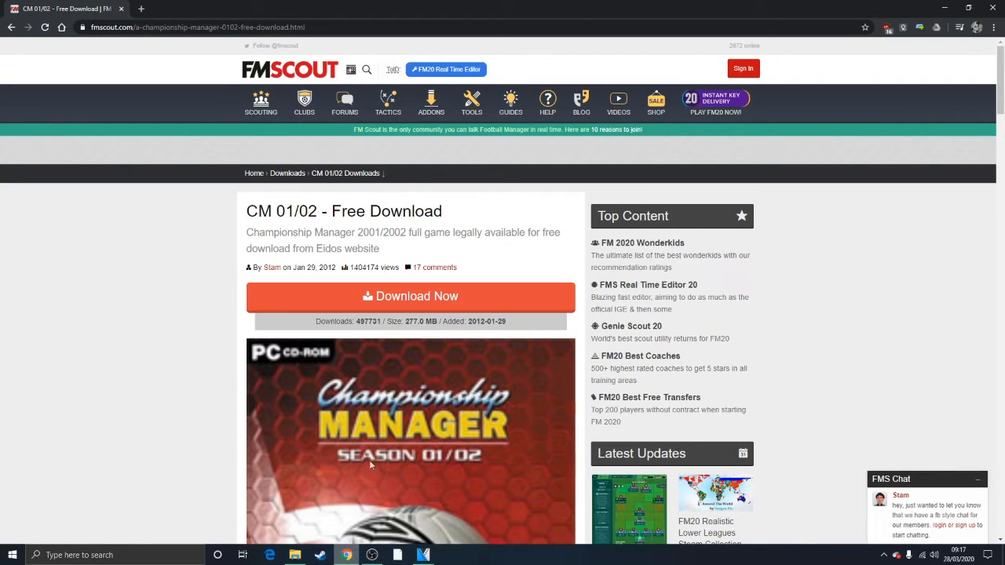
- Start the CM 01/02 download via Download Now and view the CM0102 disc image in CMDownload
left_click(411, 295)
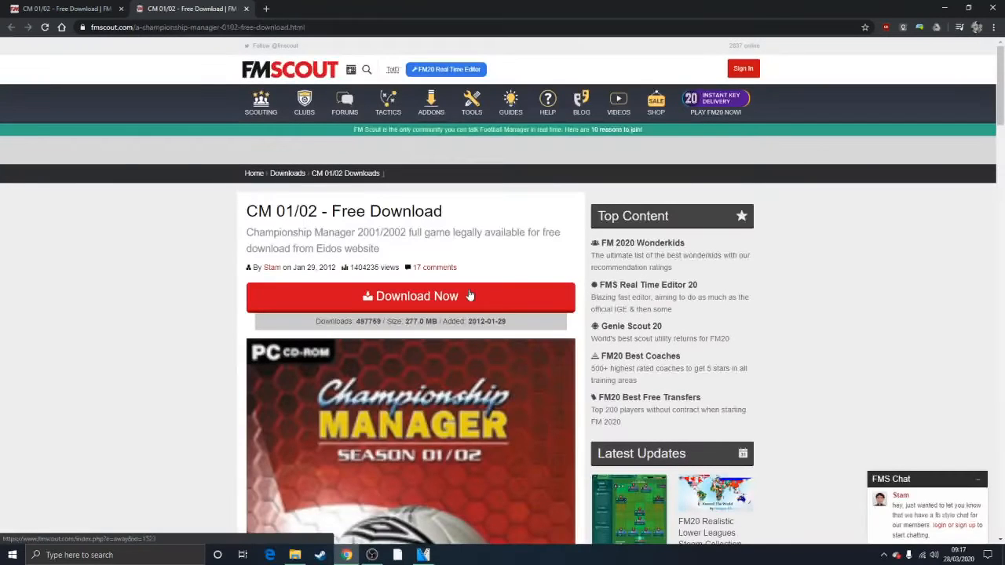
left_click(409, 295)
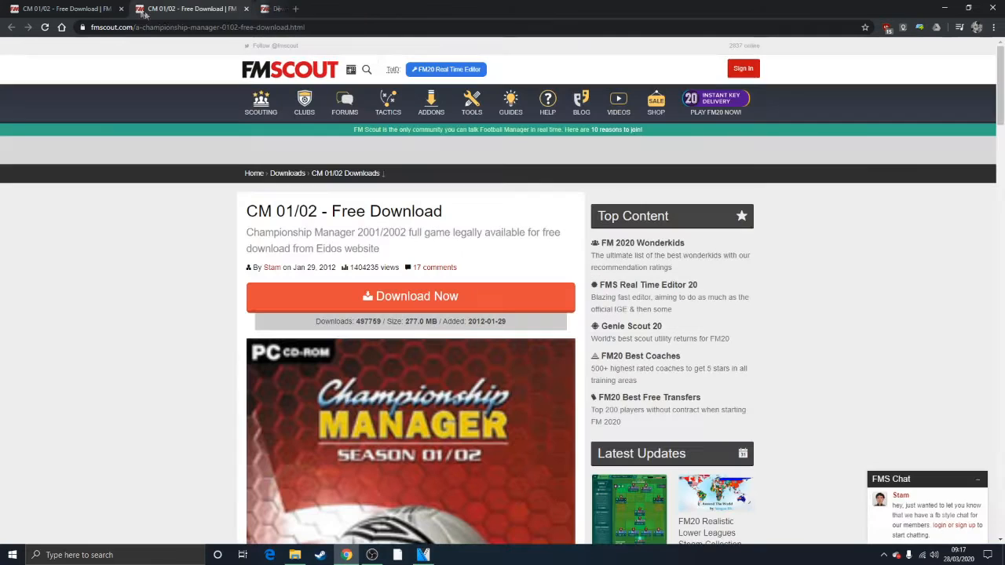
left_click(295, 556)
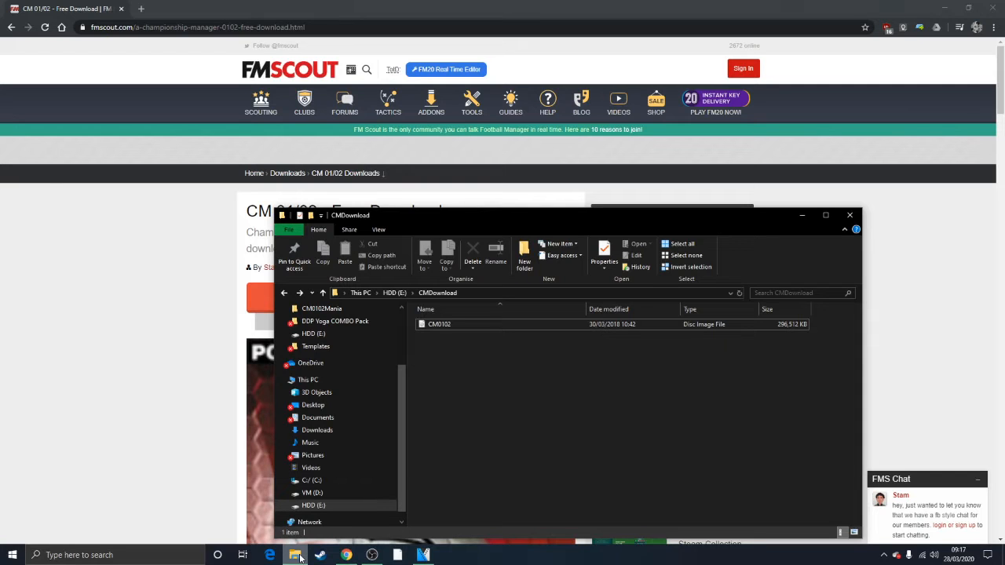
- Mount the CM0102 disc image as a DVD drive and browse its game files including Setup
left_click(440, 323)
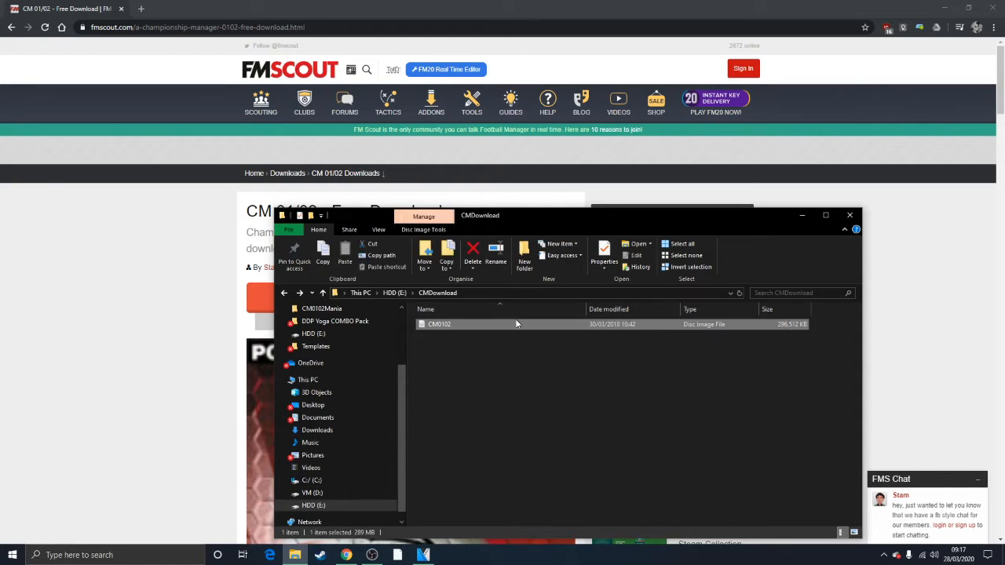
double_click(440, 323)
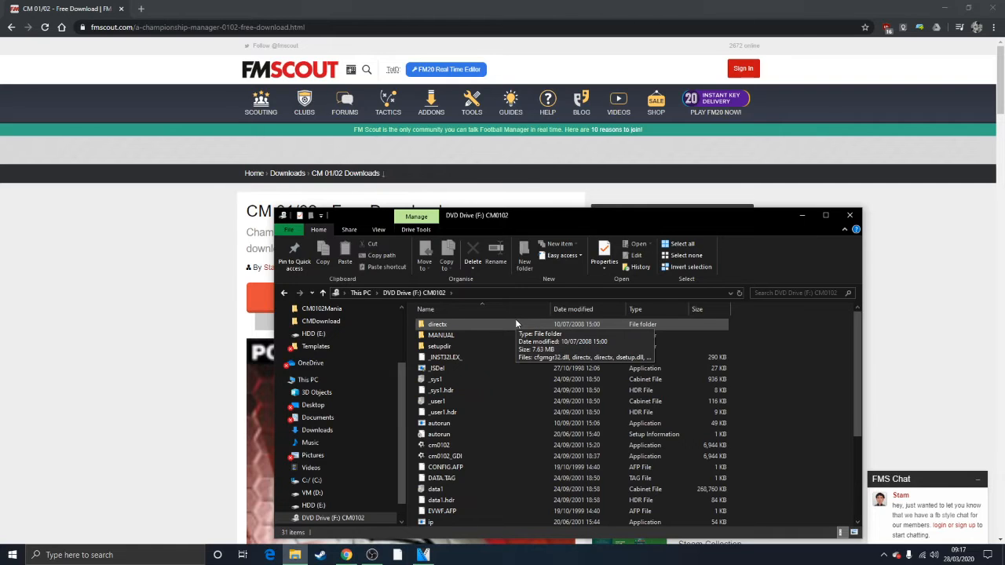
mouse_move(377, 308)
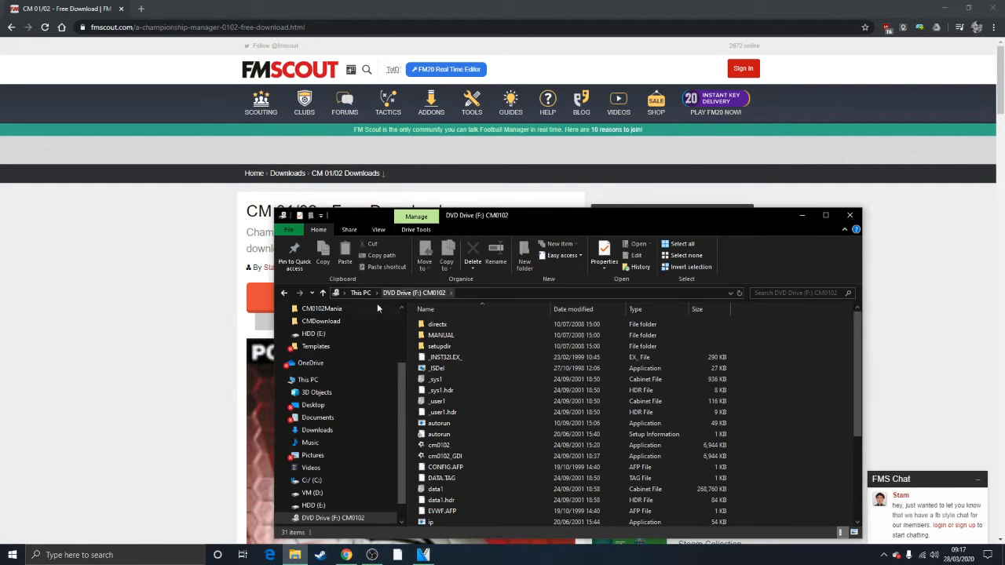
mouse_move(283, 293)
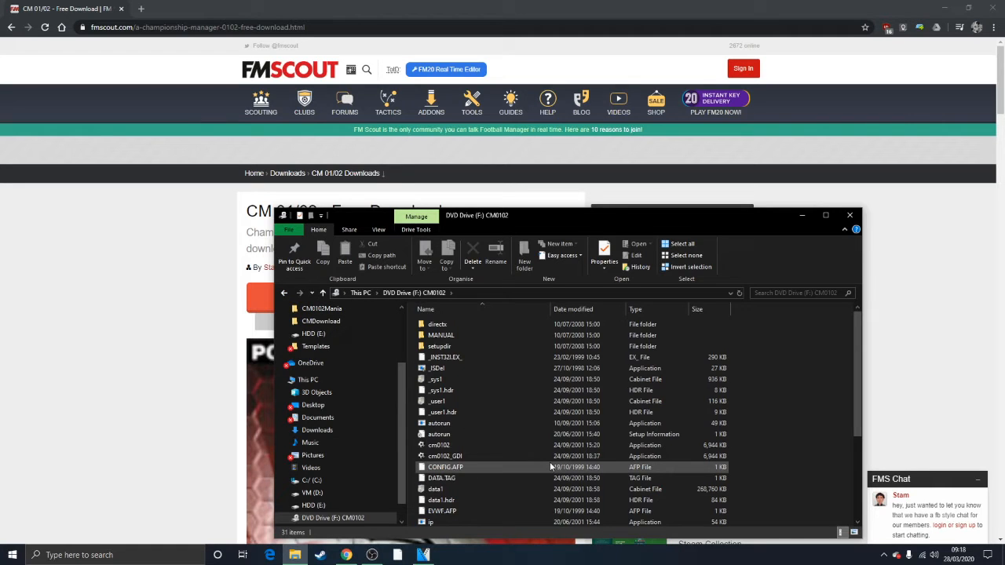
scroll("down", 3)
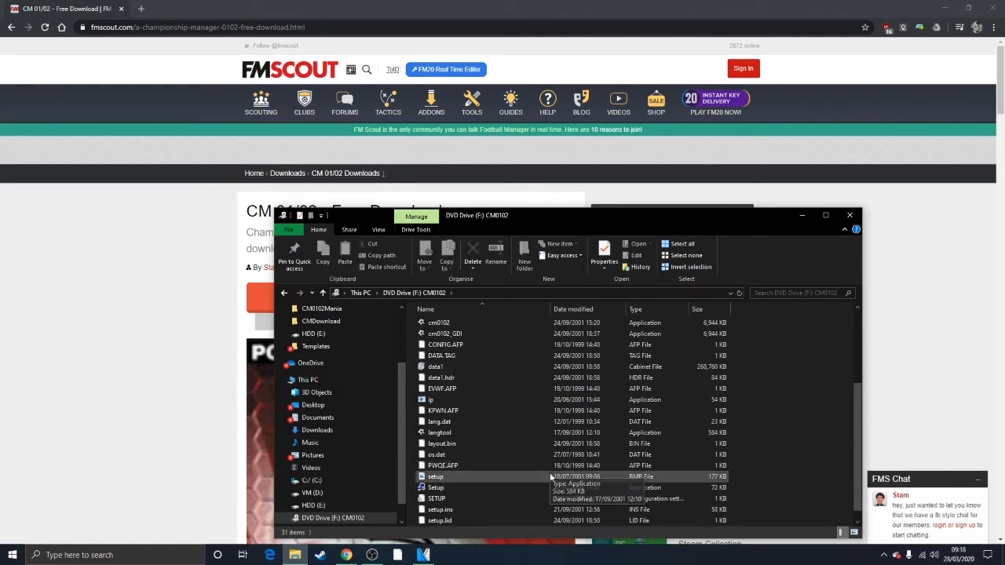
scroll("up", 3)
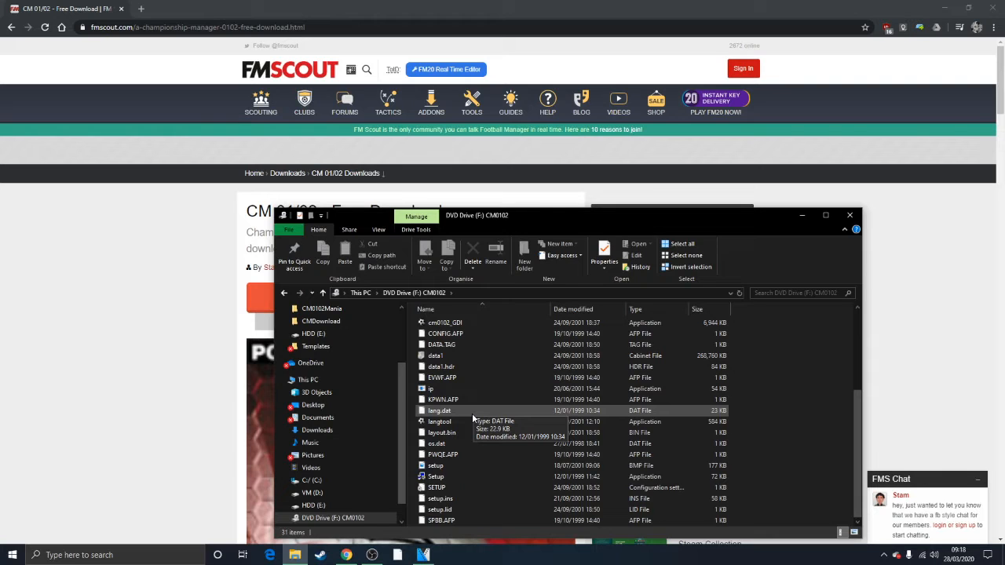
mouse_move(437, 477)
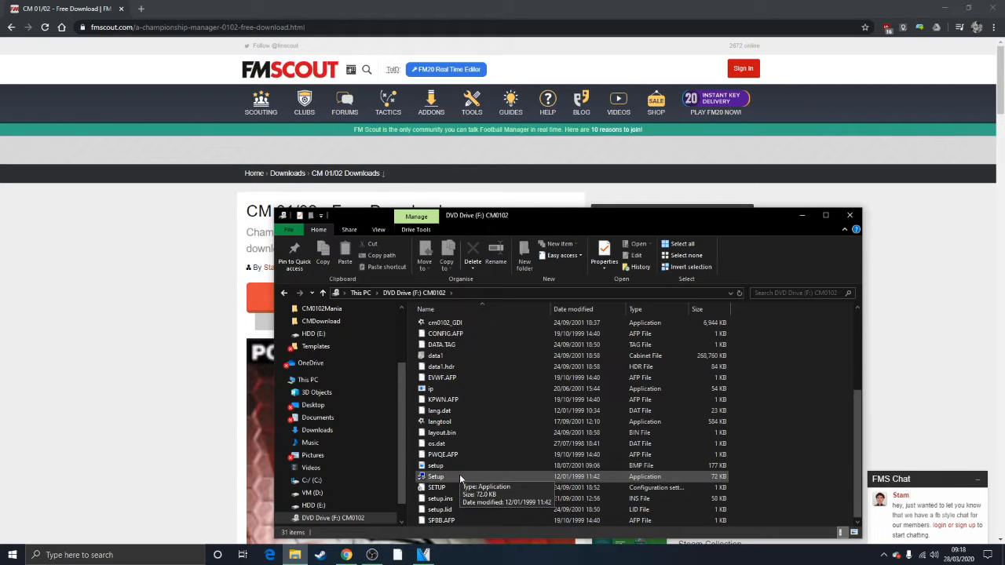
scroll("up", 3)
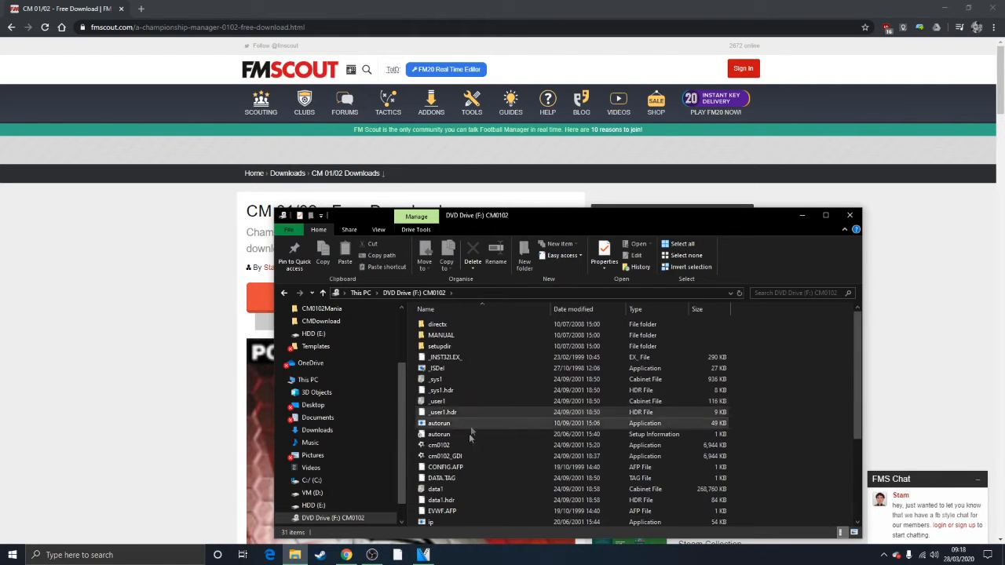
scroll("down", 3)
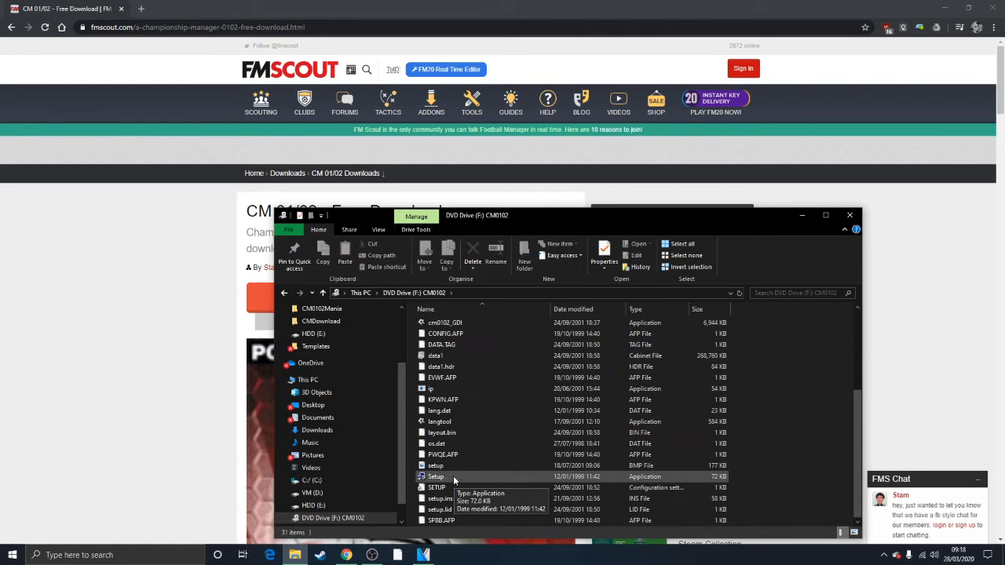
- Run Setup from the disc, allow UAC changes, and keep English as the setup language
double_click(437, 477)
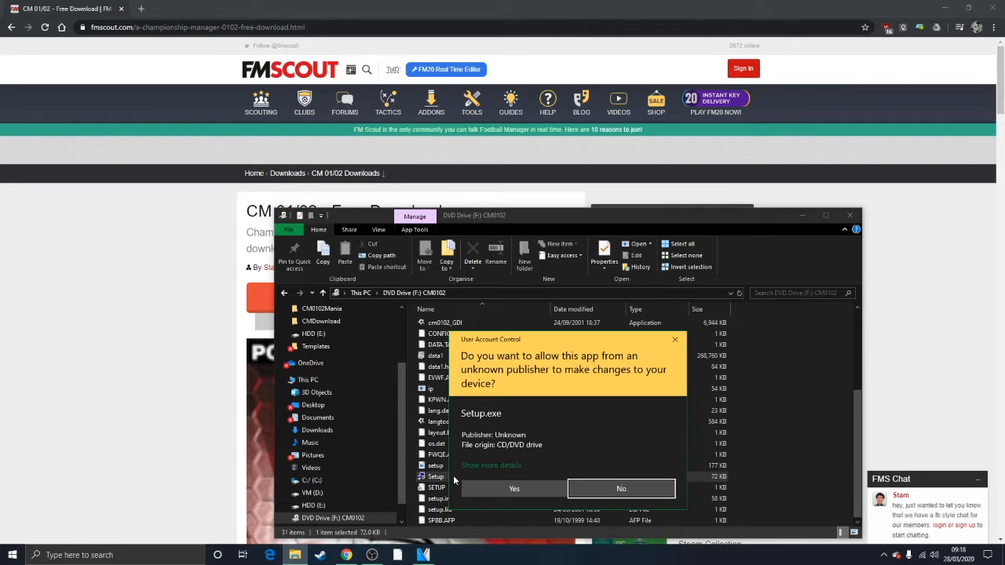
left_click(513, 488)
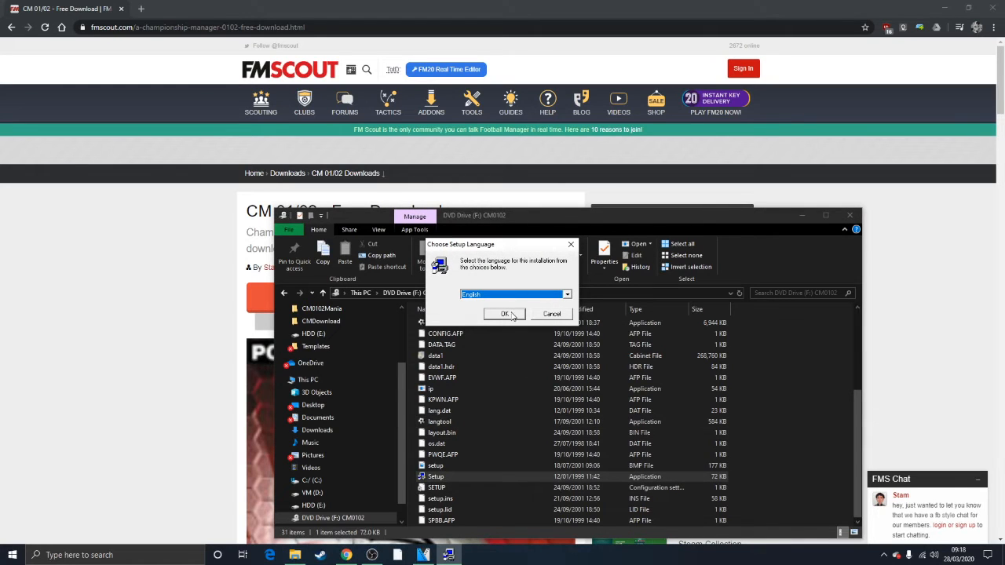
left_click(505, 314)
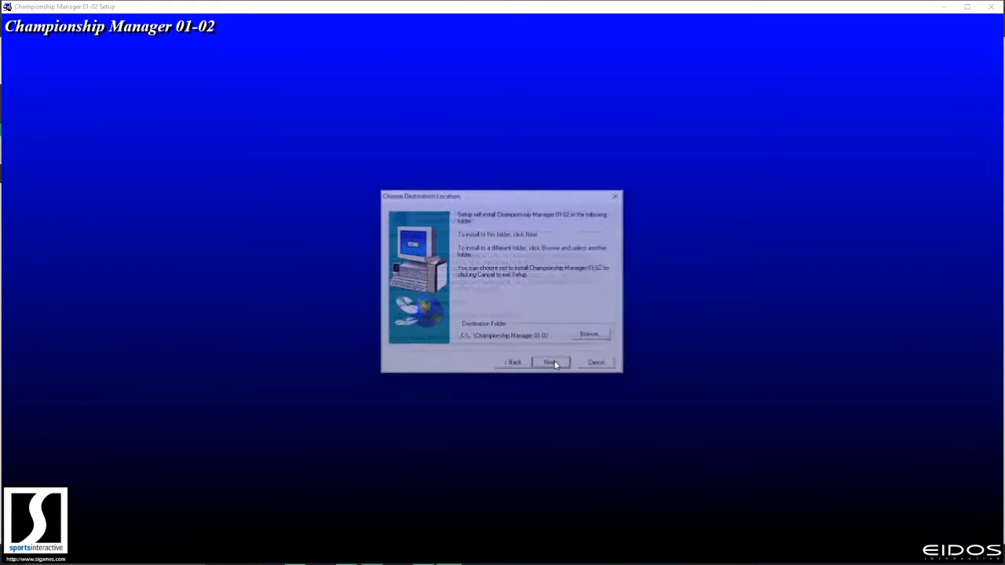
- Set the install destination to d:\CM0102 and agree to create the missing folder
left_click(589, 333)
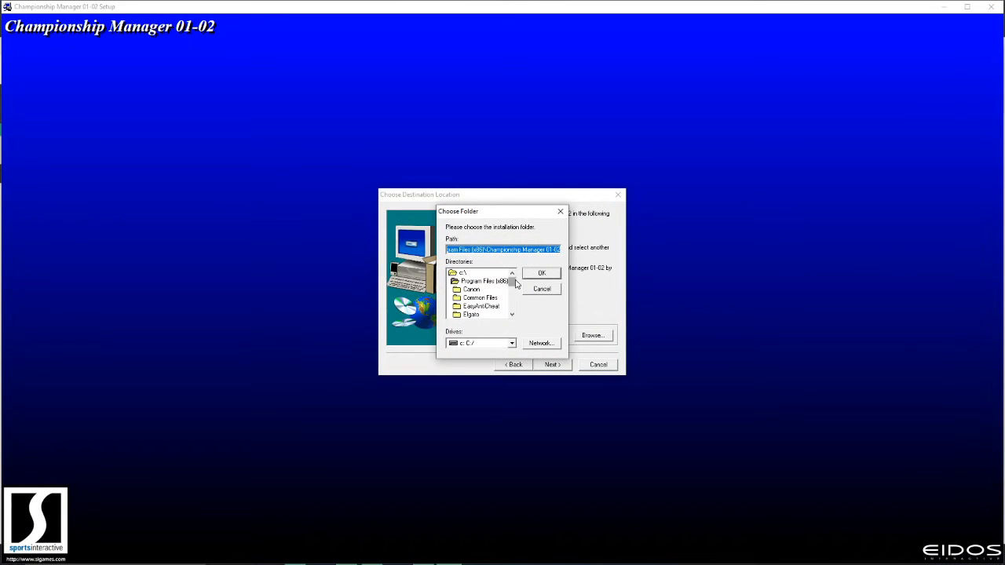
mouse_move(505, 261)
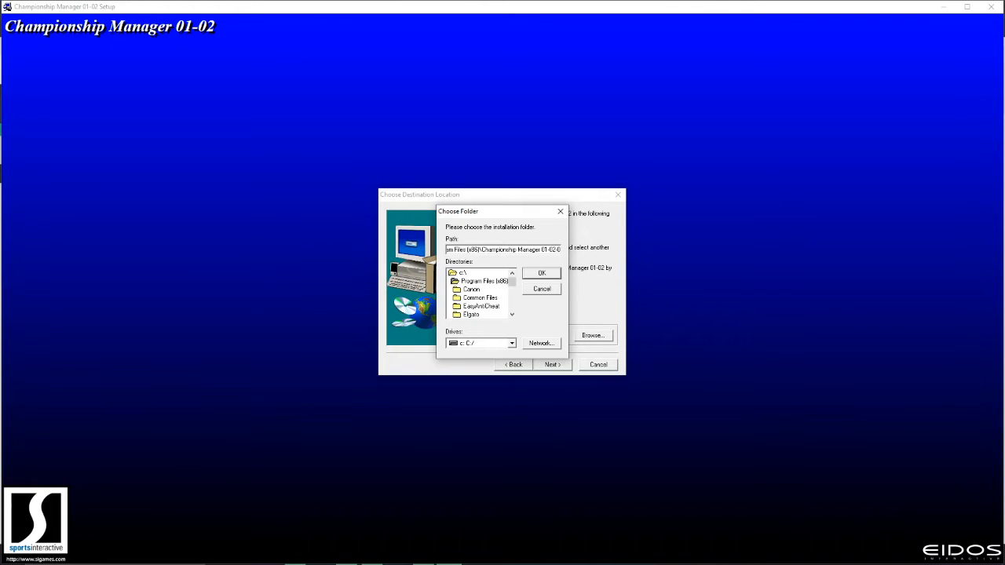
type("3")
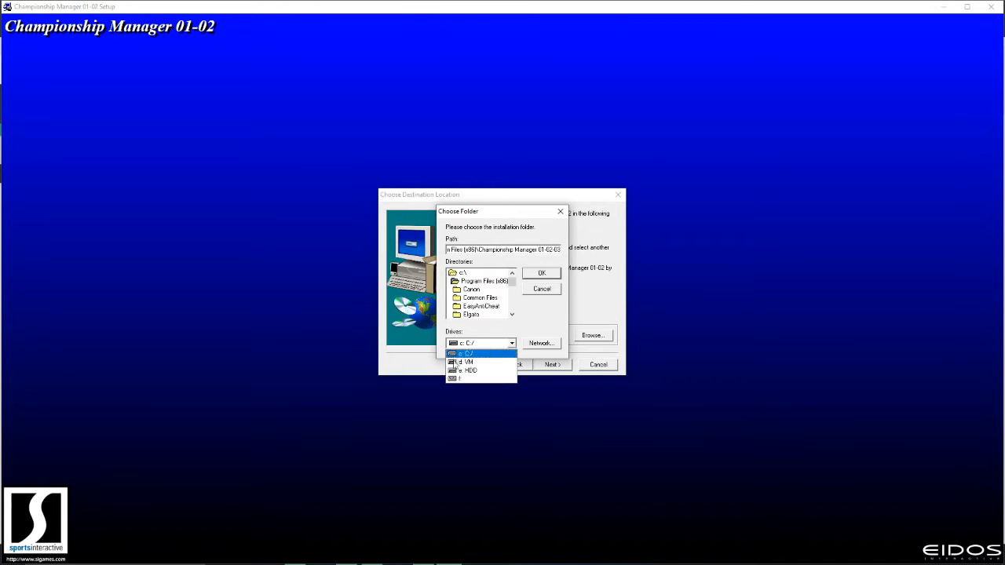
left_click(468, 361)
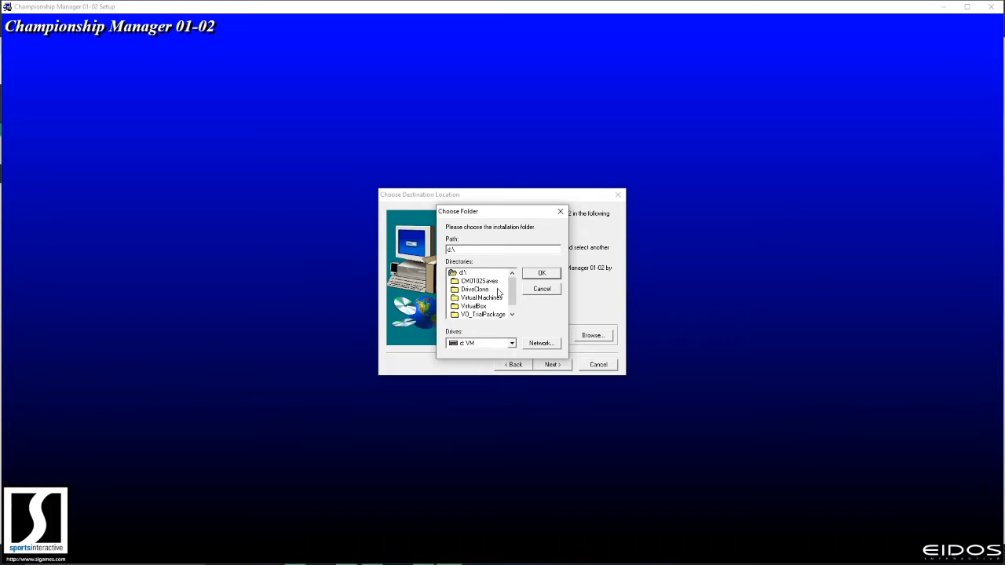
type("CM0102")
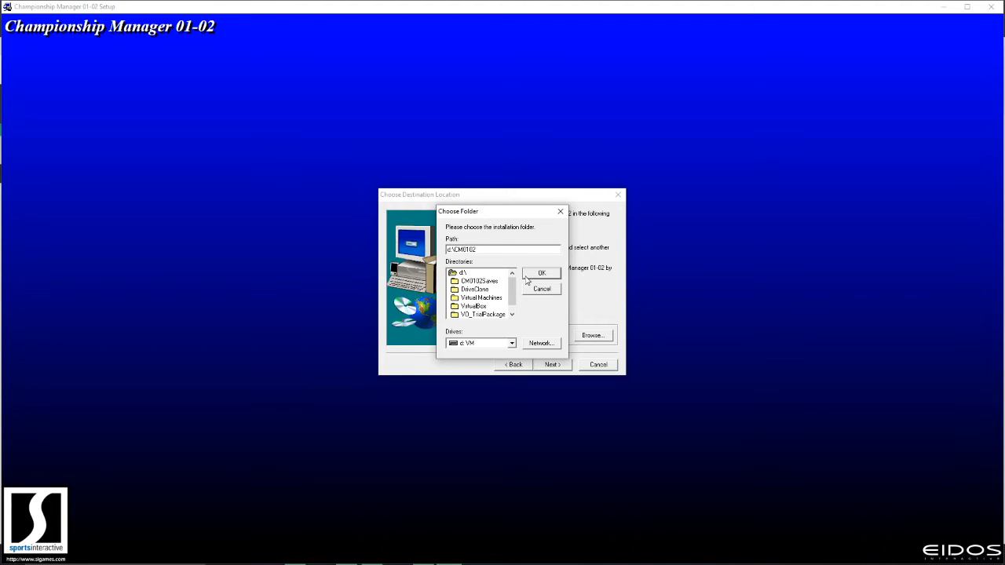
mouse_move(538, 329)
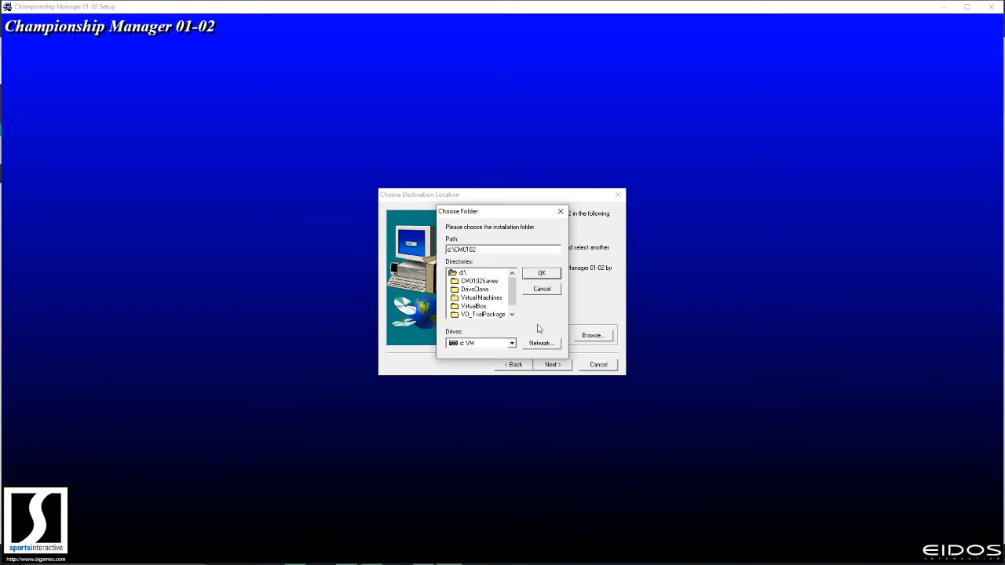
left_click(541, 273)
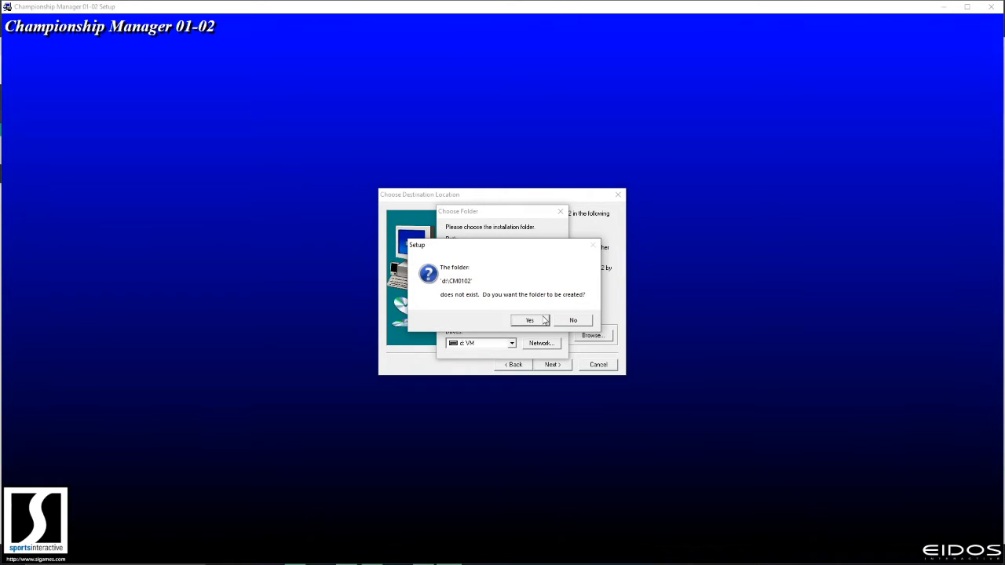
left_click(530, 320)
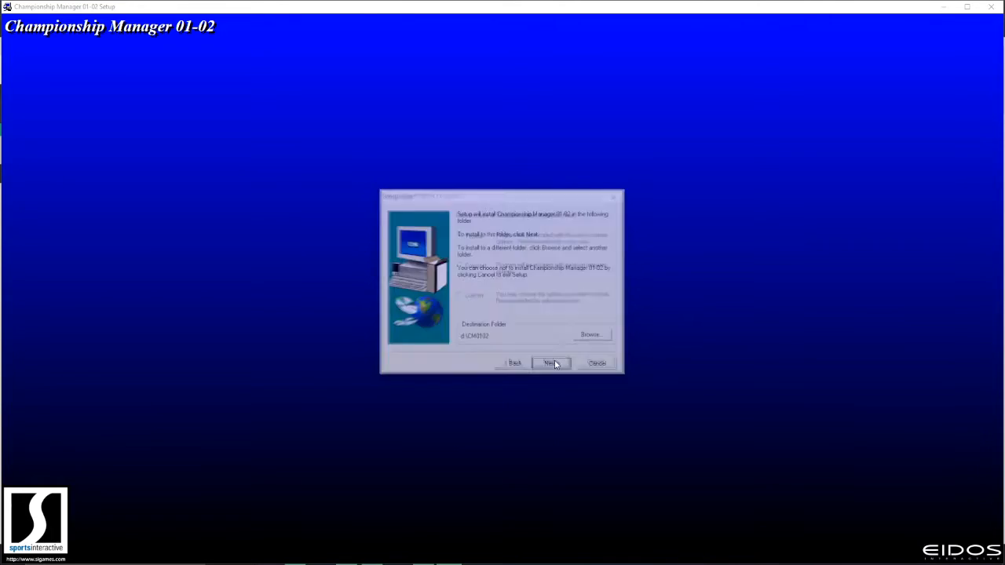
- Accept the destination and the default setup type, reaching the program-folder step
left_click(550, 362)
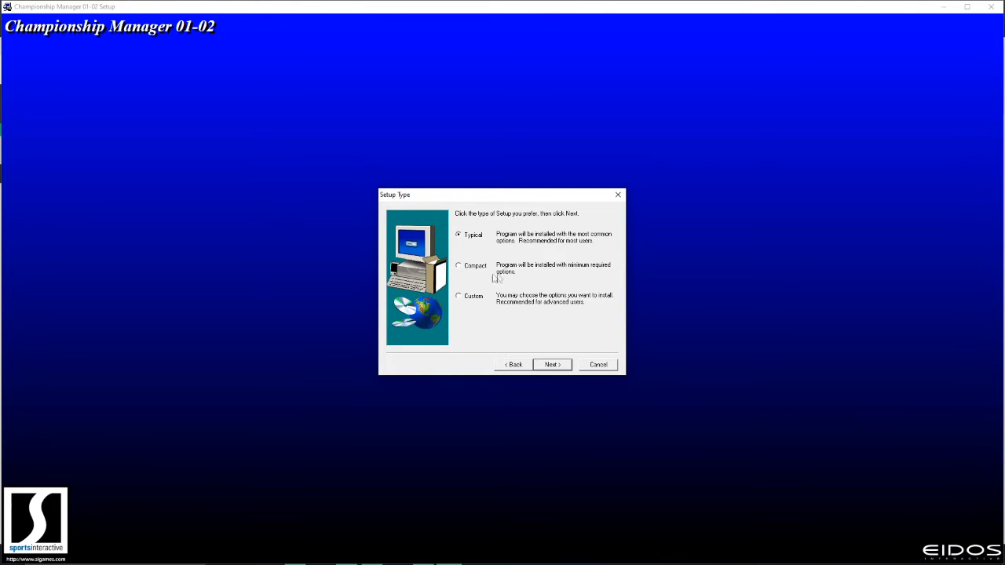
left_click(553, 365)
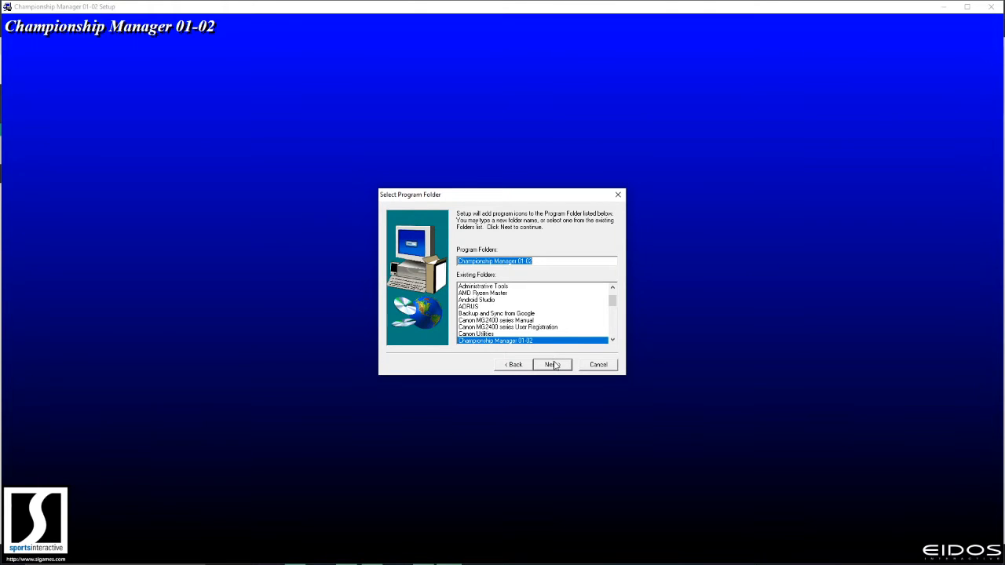
- Install into the Championship Manager 01-02 program folder without a desktop shortcut
left_click(552, 364)
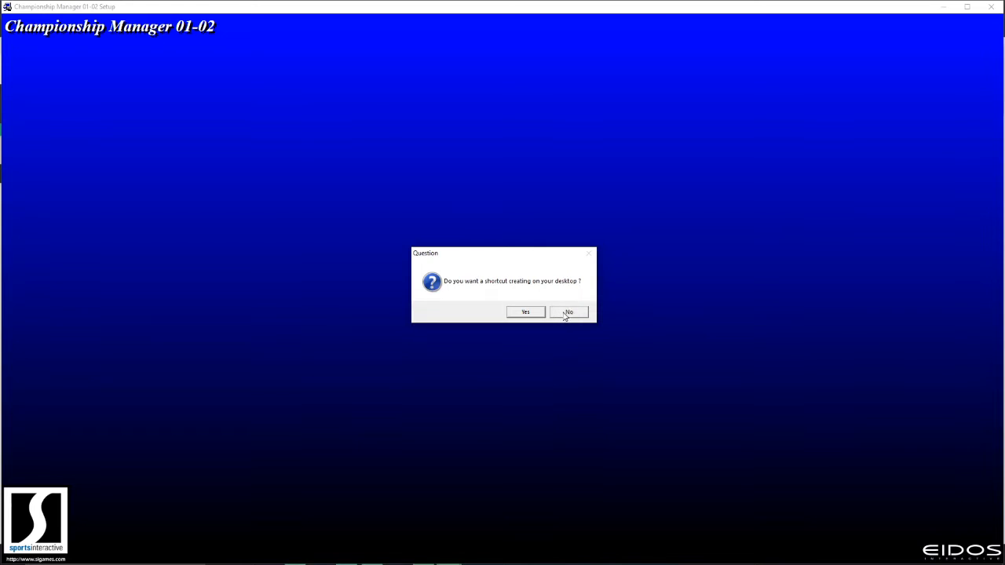
left_click(568, 312)
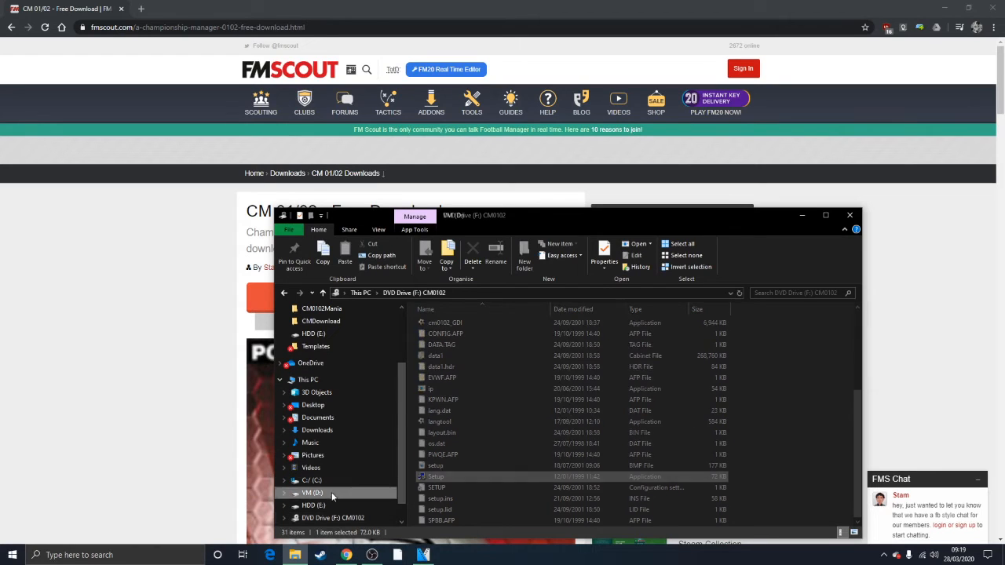
- Browse to D:\CM0102 and select the cm0102 application file
left_click(311, 493)
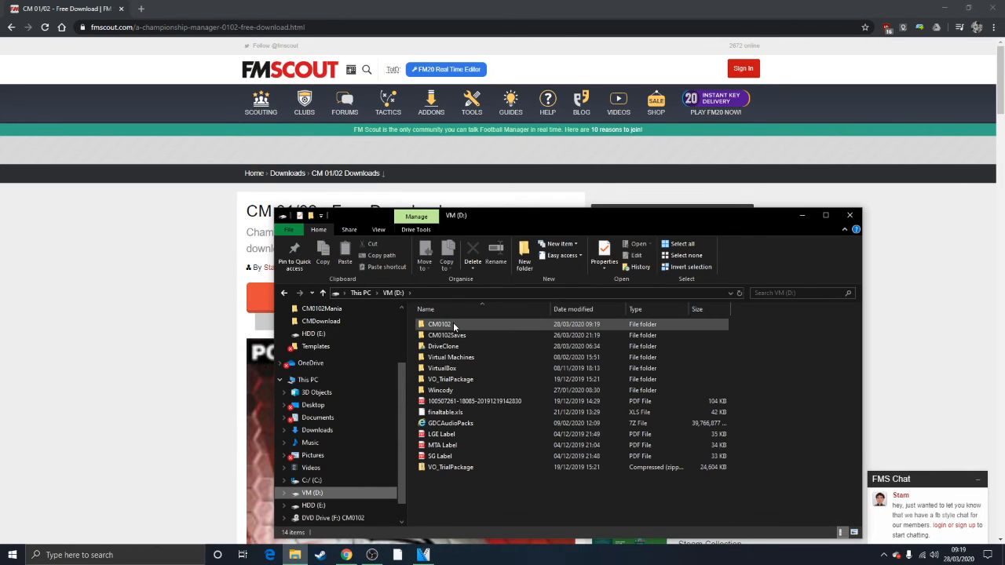
mouse_move(440, 324)
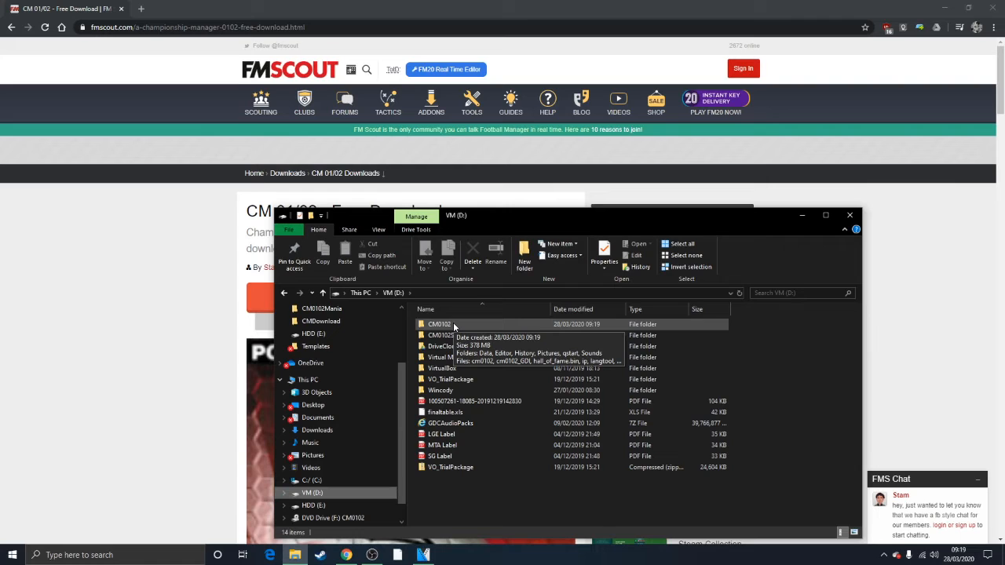
double_click(440, 324)
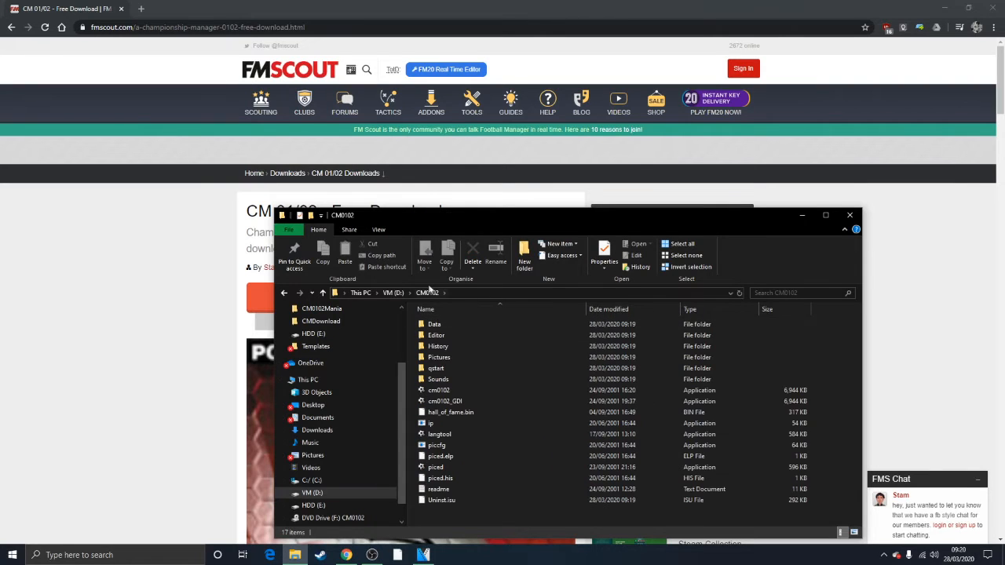
left_click(436, 379)
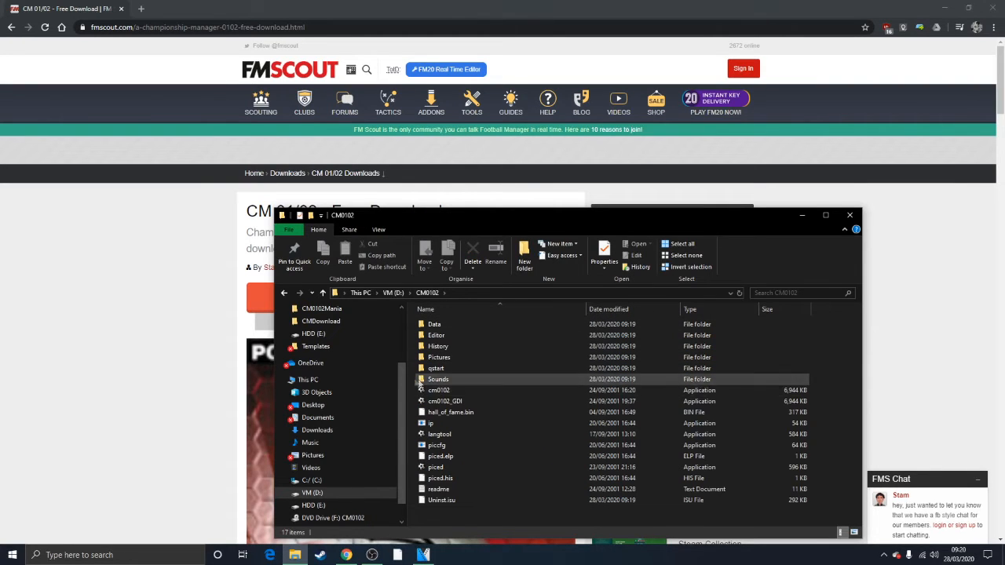
left_click(438, 389)
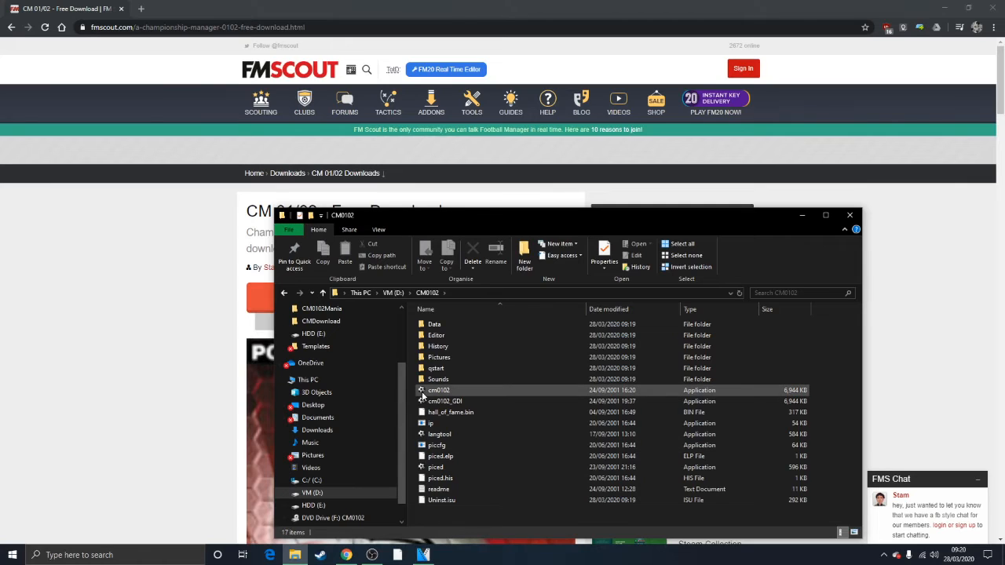
mouse_move(440, 390)
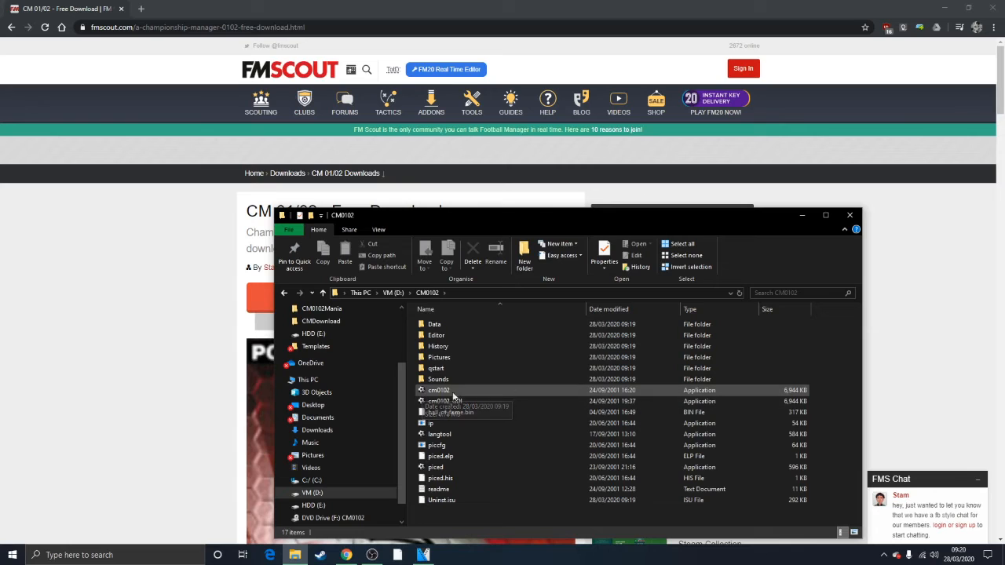
mouse_move(440, 402)
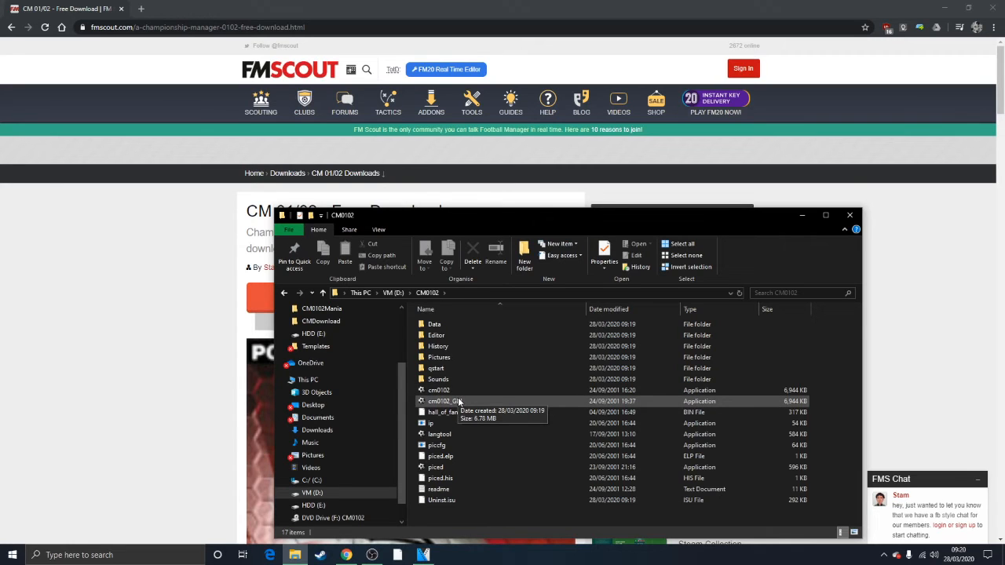
- Set cm0102_GDI to Windows XP (SP2) compatibility mode in its Properties and launch it
right_click(440, 402)
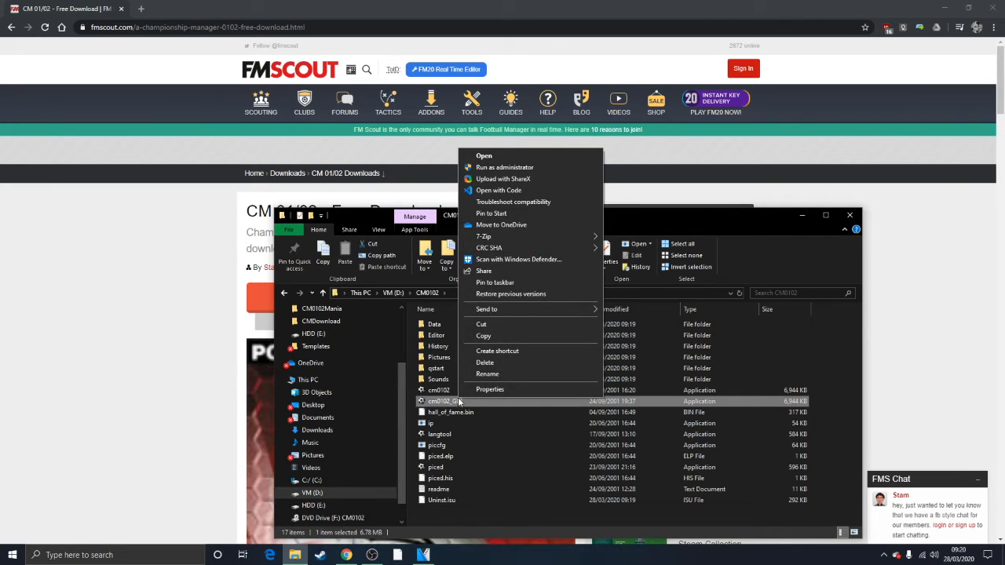
left_click(489, 389)
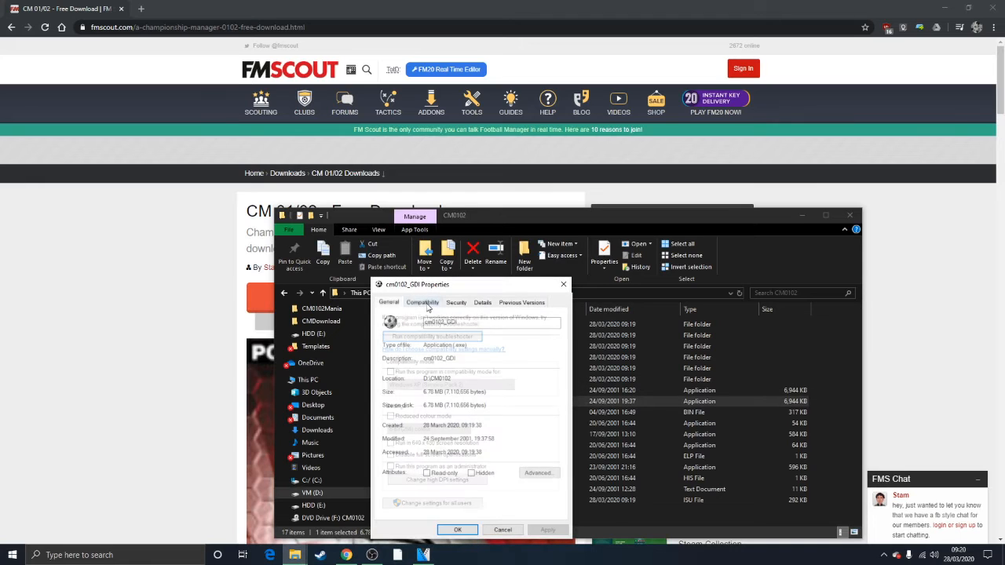
left_click(423, 301)
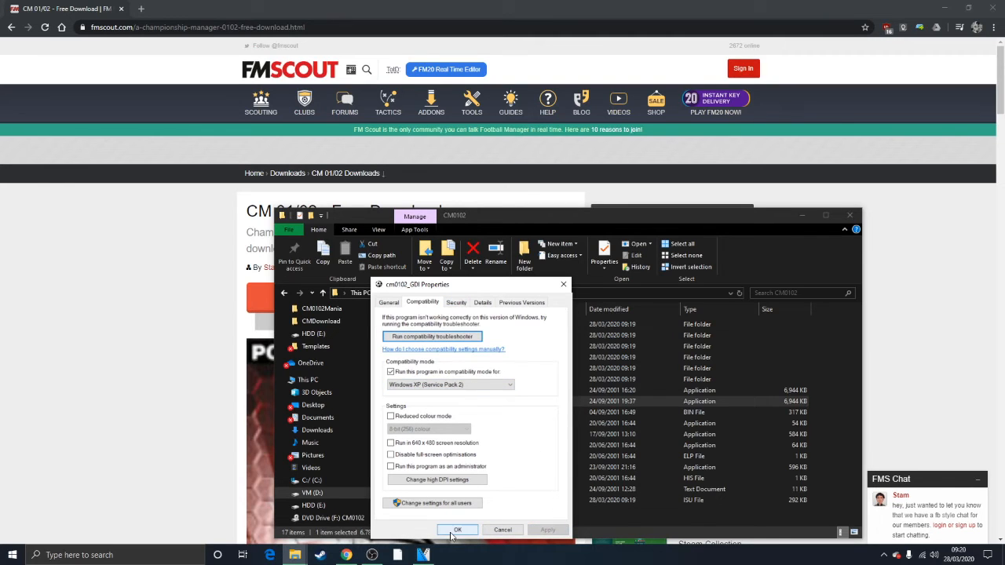
left_click(458, 531)
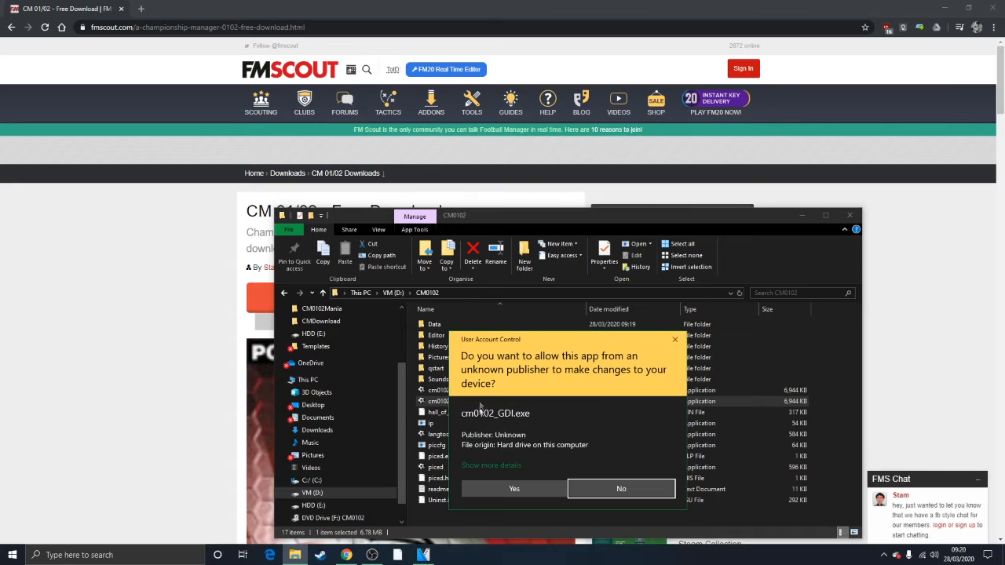
- Allow the game to start and set Screen Mode to Windowed in Game Settings
left_click(514, 488)
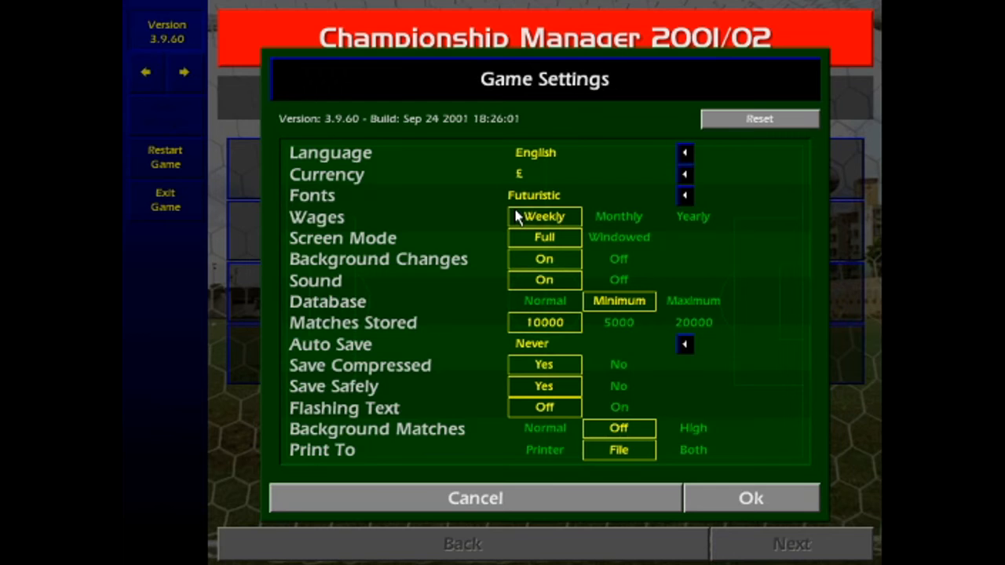
mouse_move(681, 345)
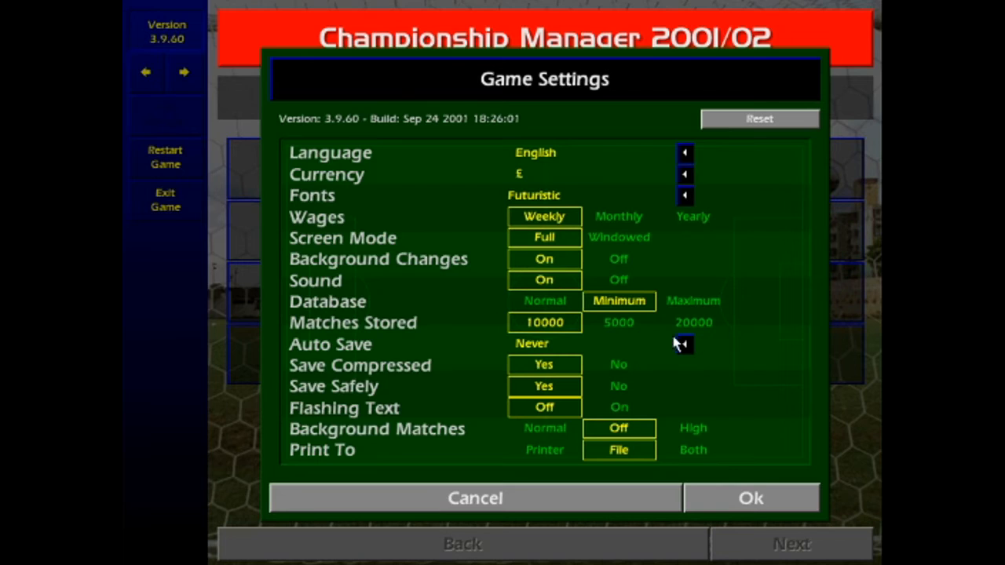
mouse_move(685, 175)
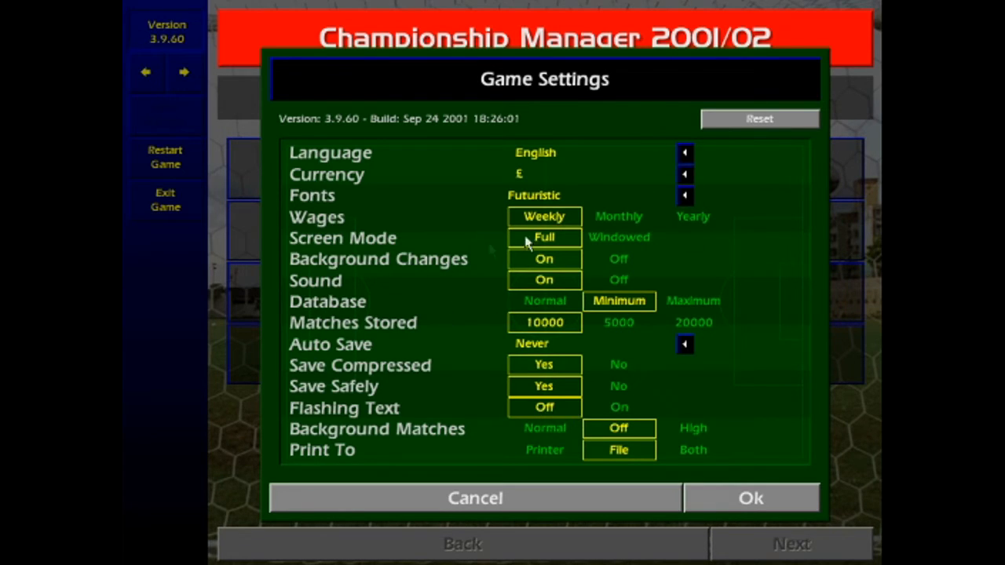
left_click(619, 238)
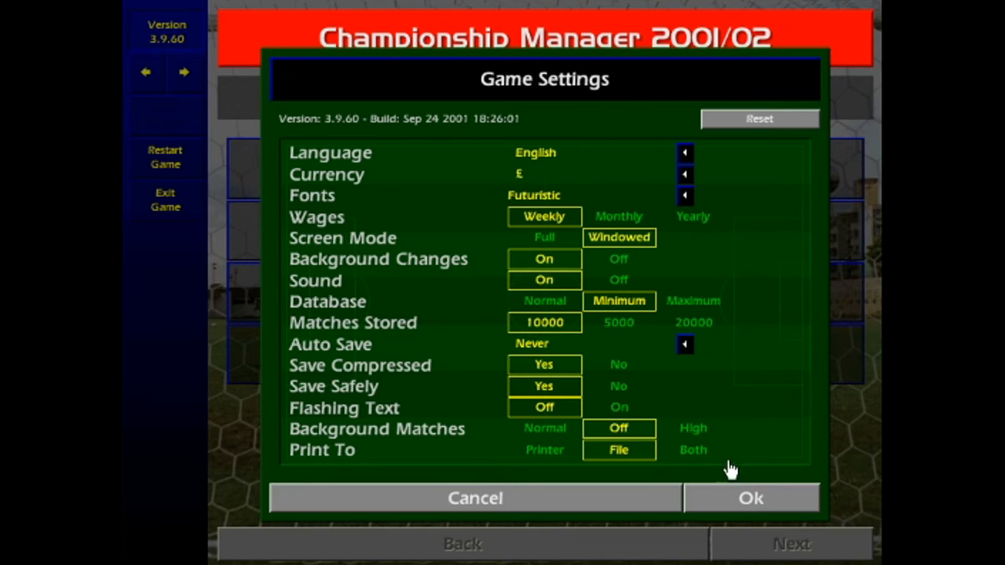
left_click(751, 498)
type("disp")
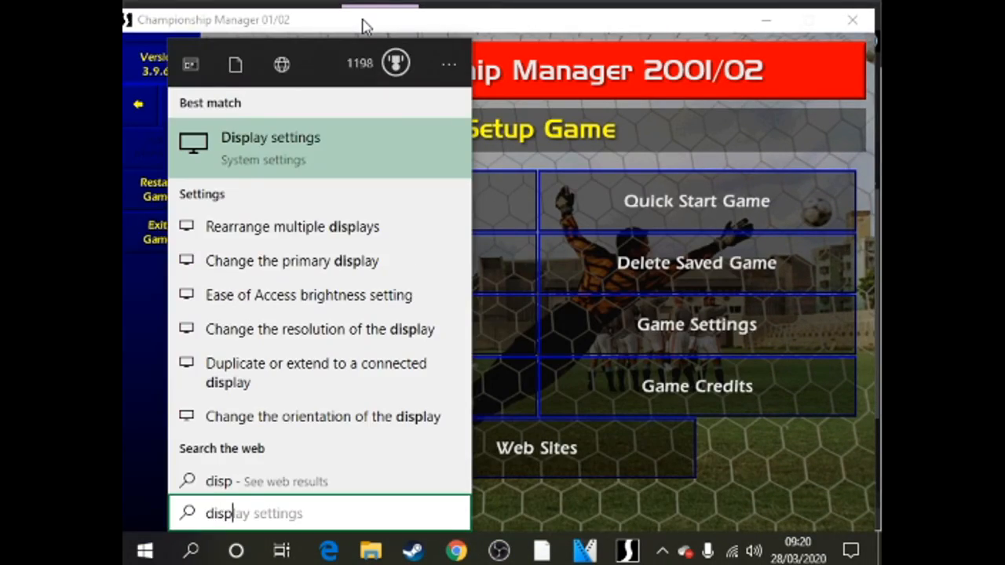
- In Display settings, raise the resolution from 800 × 600 to a larger desktop size
left_click(270, 148)
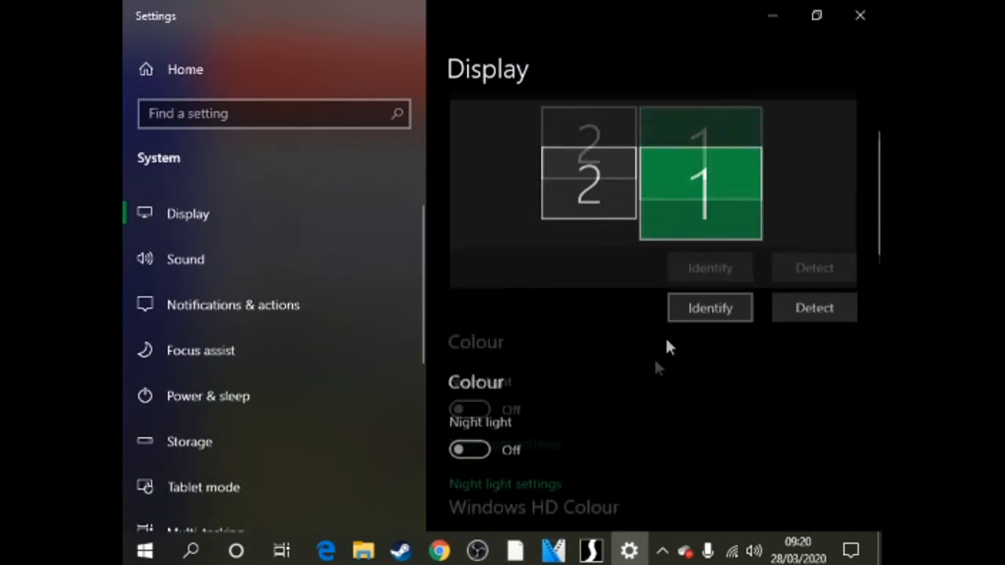
scroll("up", 3)
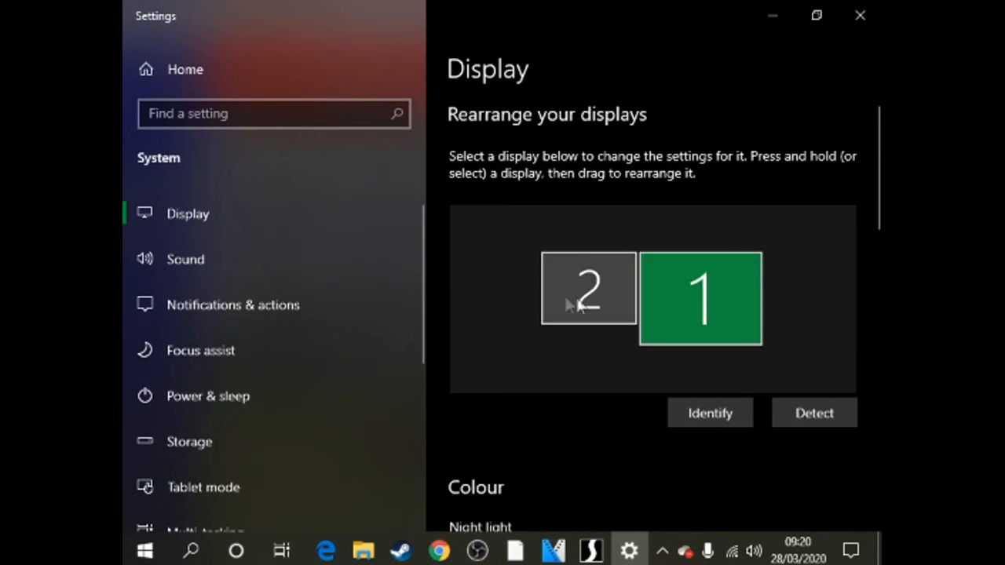
scroll("down", 3)
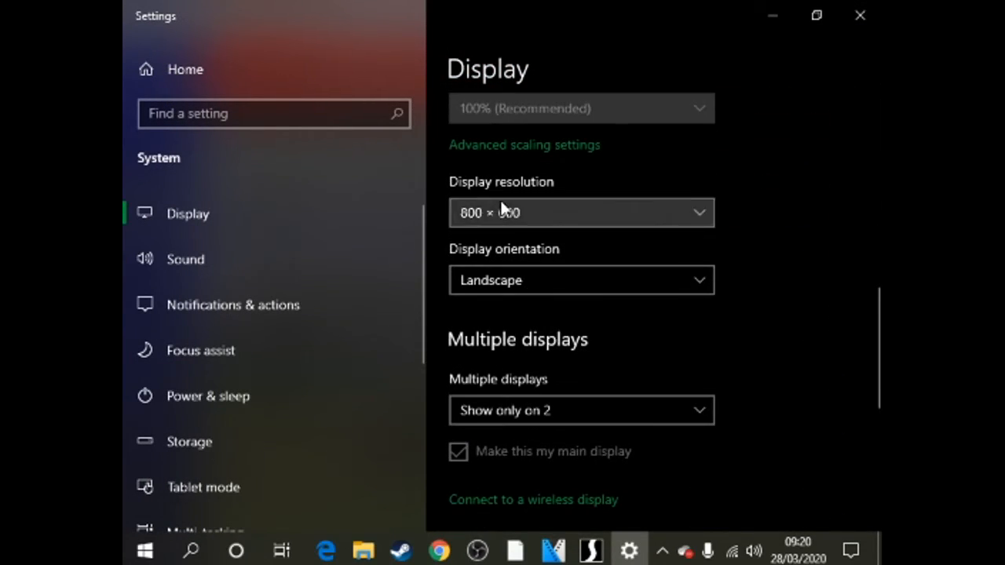
left_click(581, 212)
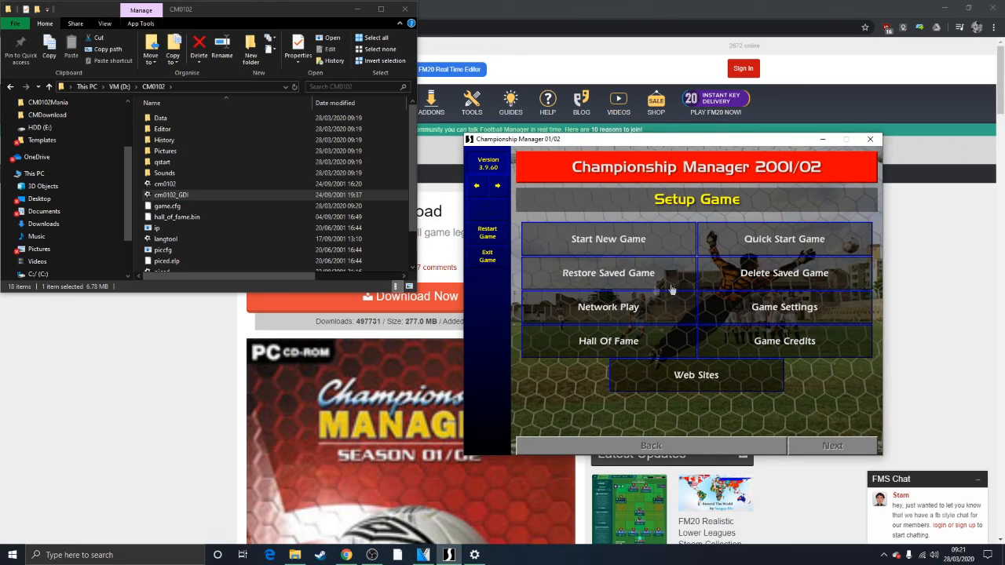
- Restore the EnglandMaybeWinTheWorldCup saved game and dismiss the CD Not Required notice
left_click(608, 273)
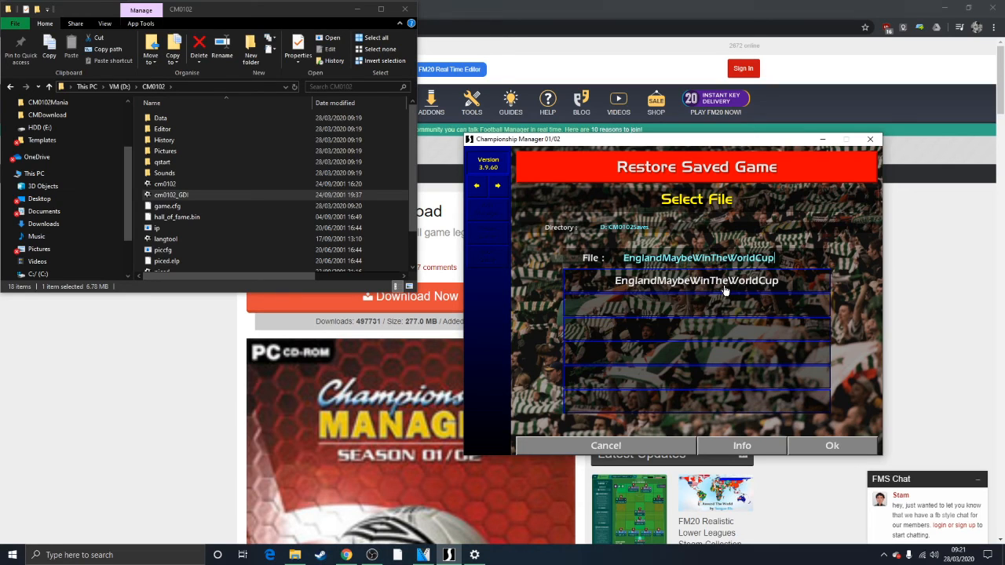
left_click(833, 446)
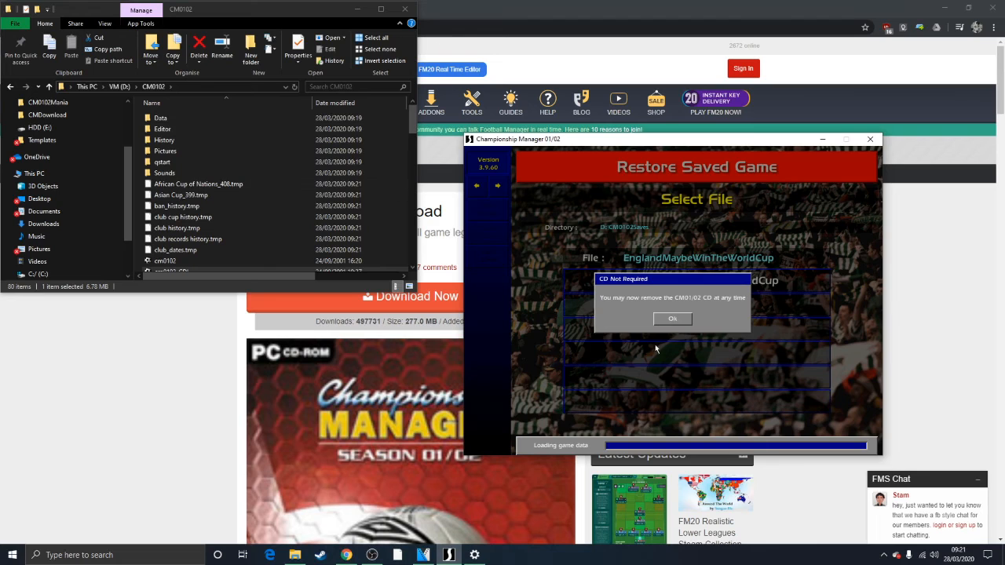
left_click(672, 317)
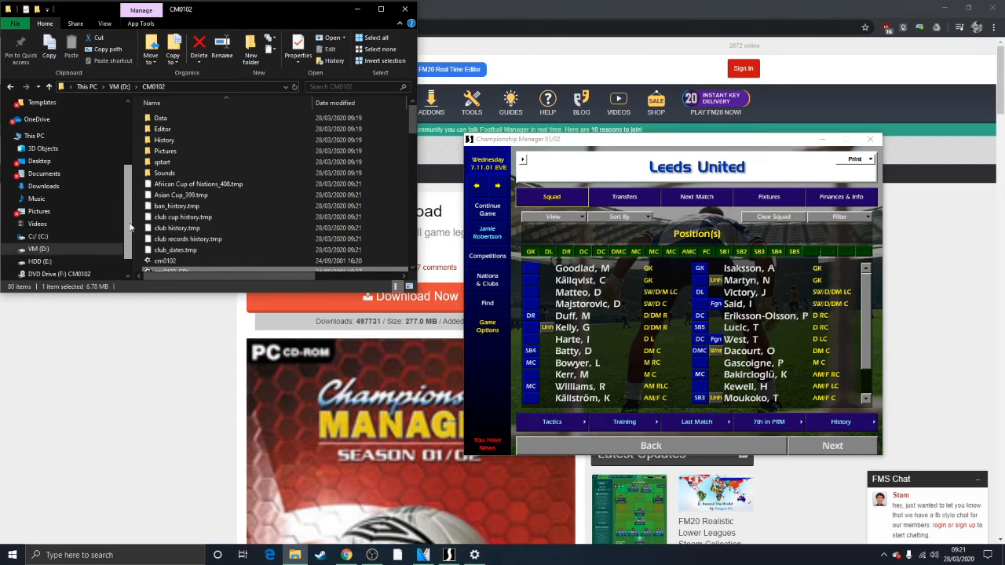
- Show the contents of DVD Drive (F:) CM0102 in File Explorer
scroll("down", 3)
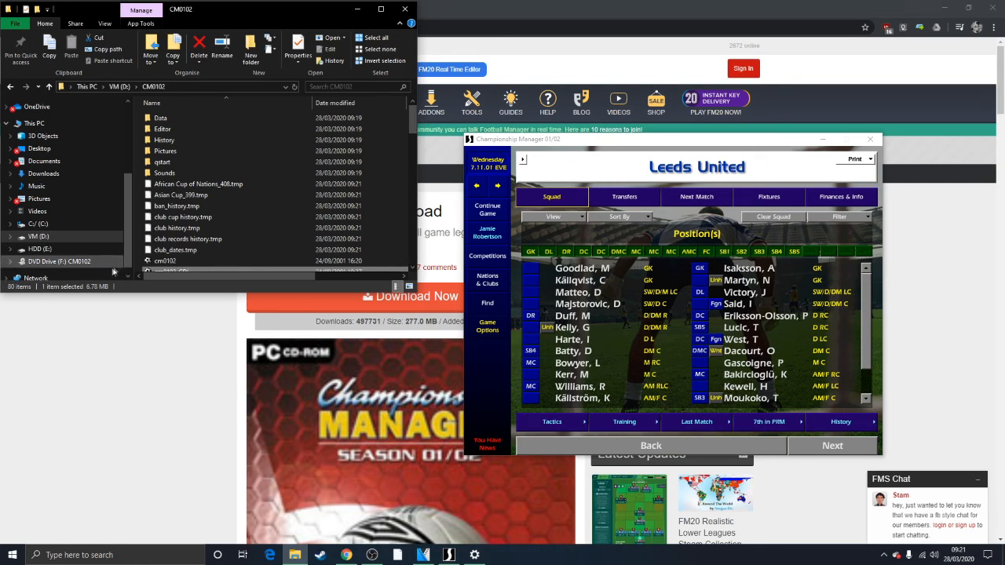
left_click(60, 260)
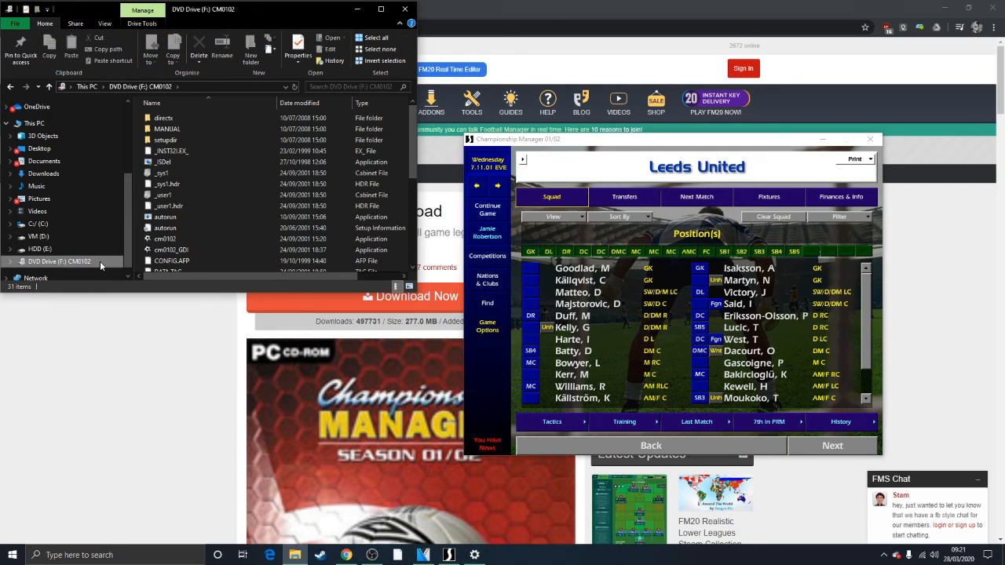